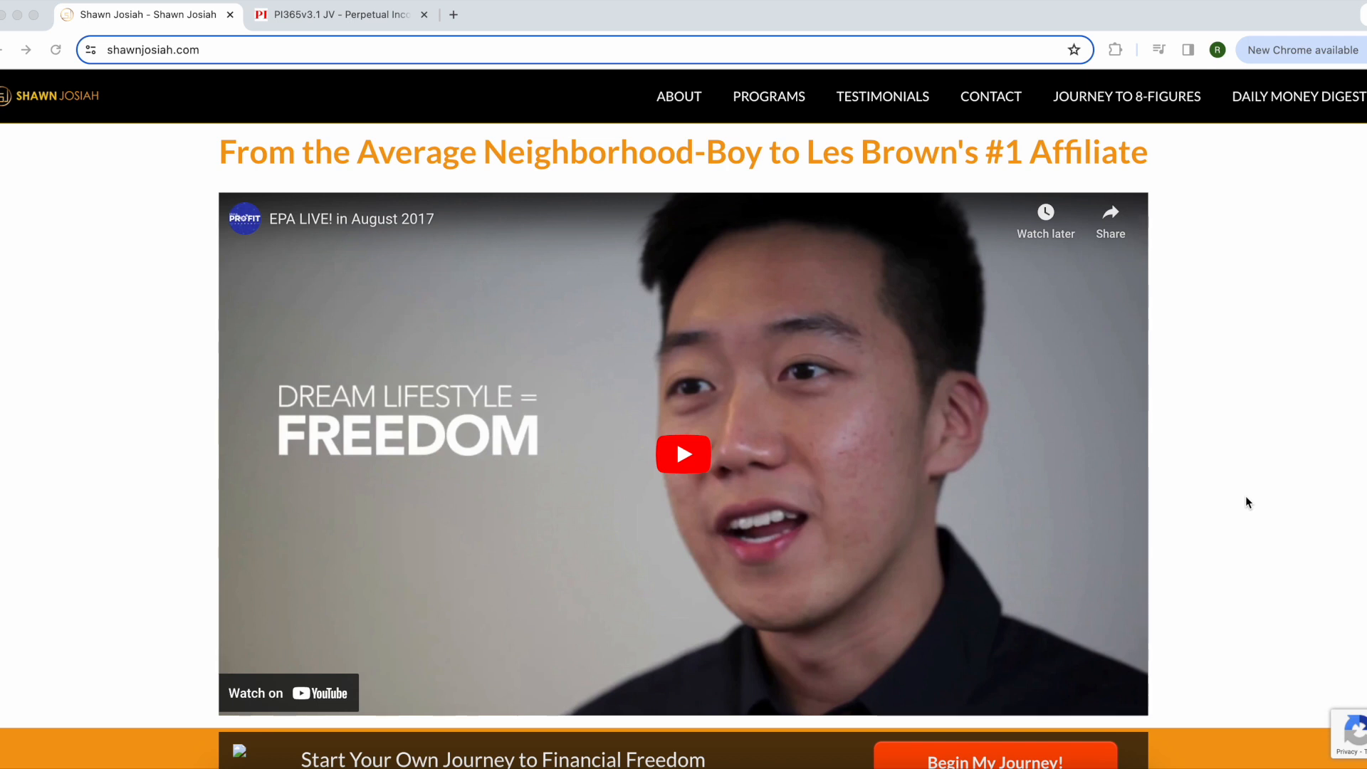
{"action": "mouse_move", "coordinate": [847, 174]}
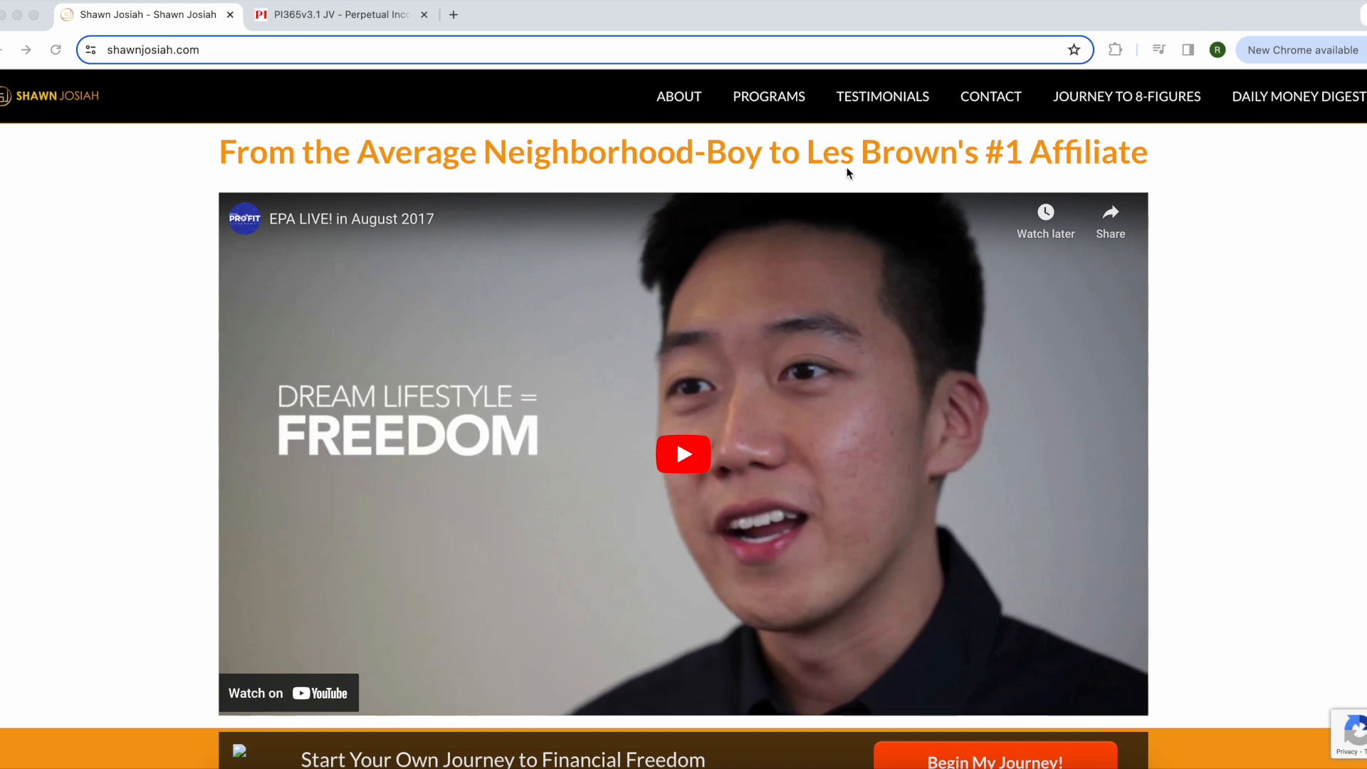
{"action": "mouse_move", "coordinate": [790, 448]}
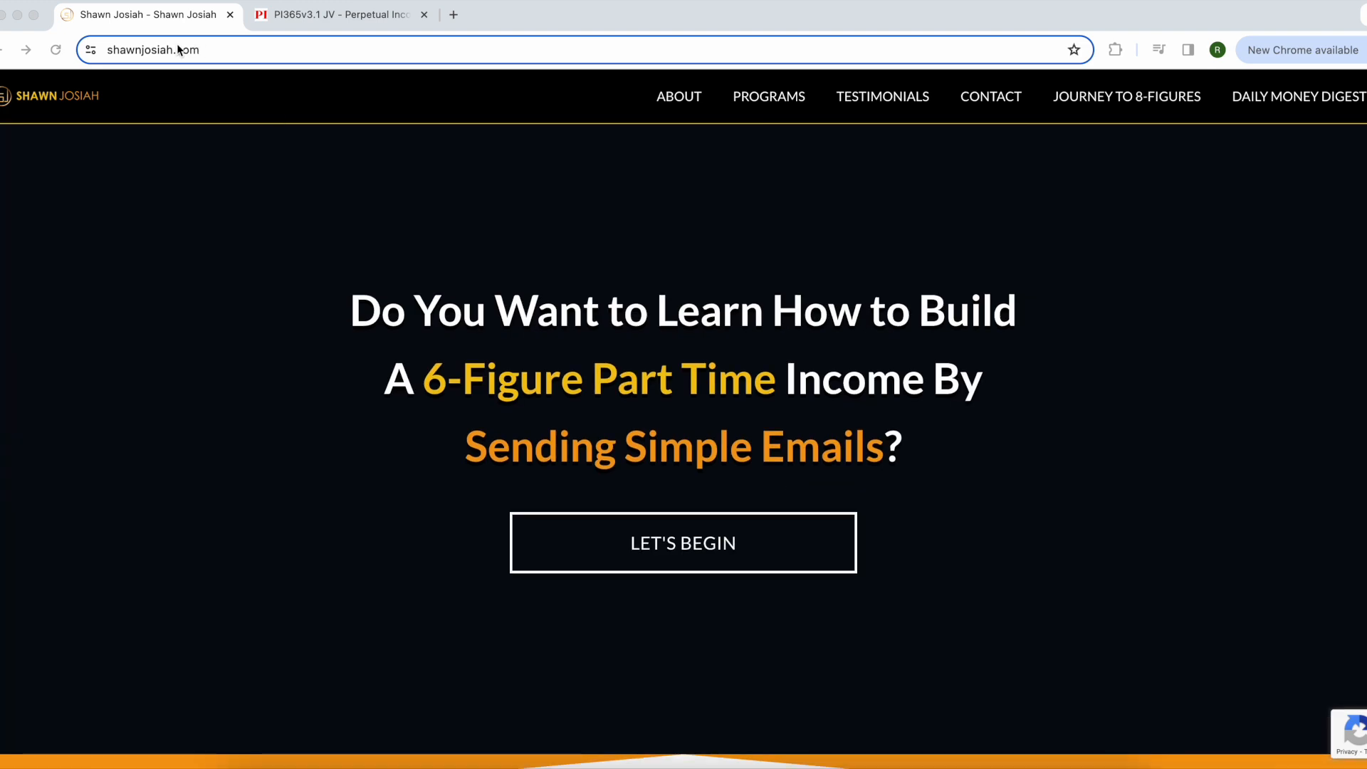
Step: Switch to the PI365v3.1 JV tab and scroll down to the DEMO section video
{"action": "scroll", "scroll_direction": "down", "scroll_amount": 3}
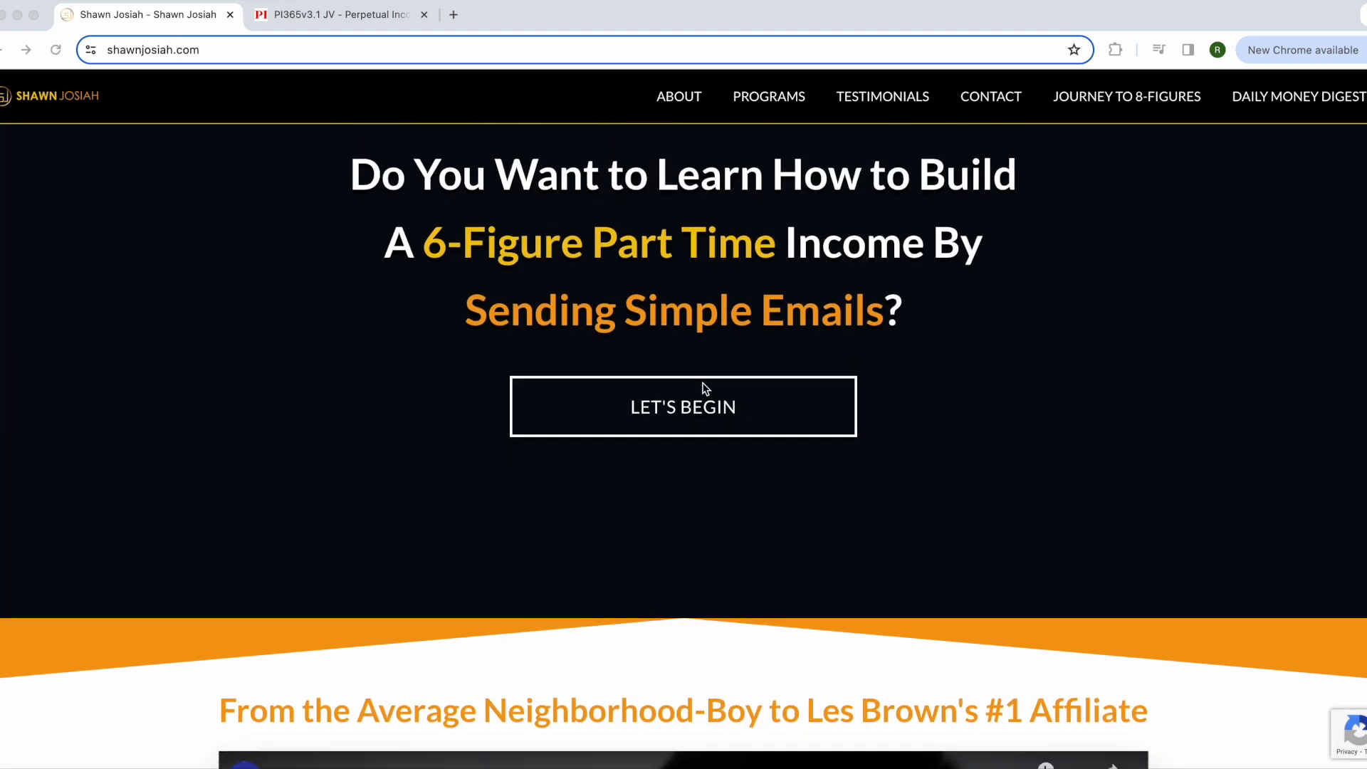
{"action": "scroll", "scroll_direction": "down", "scroll_amount": 3}
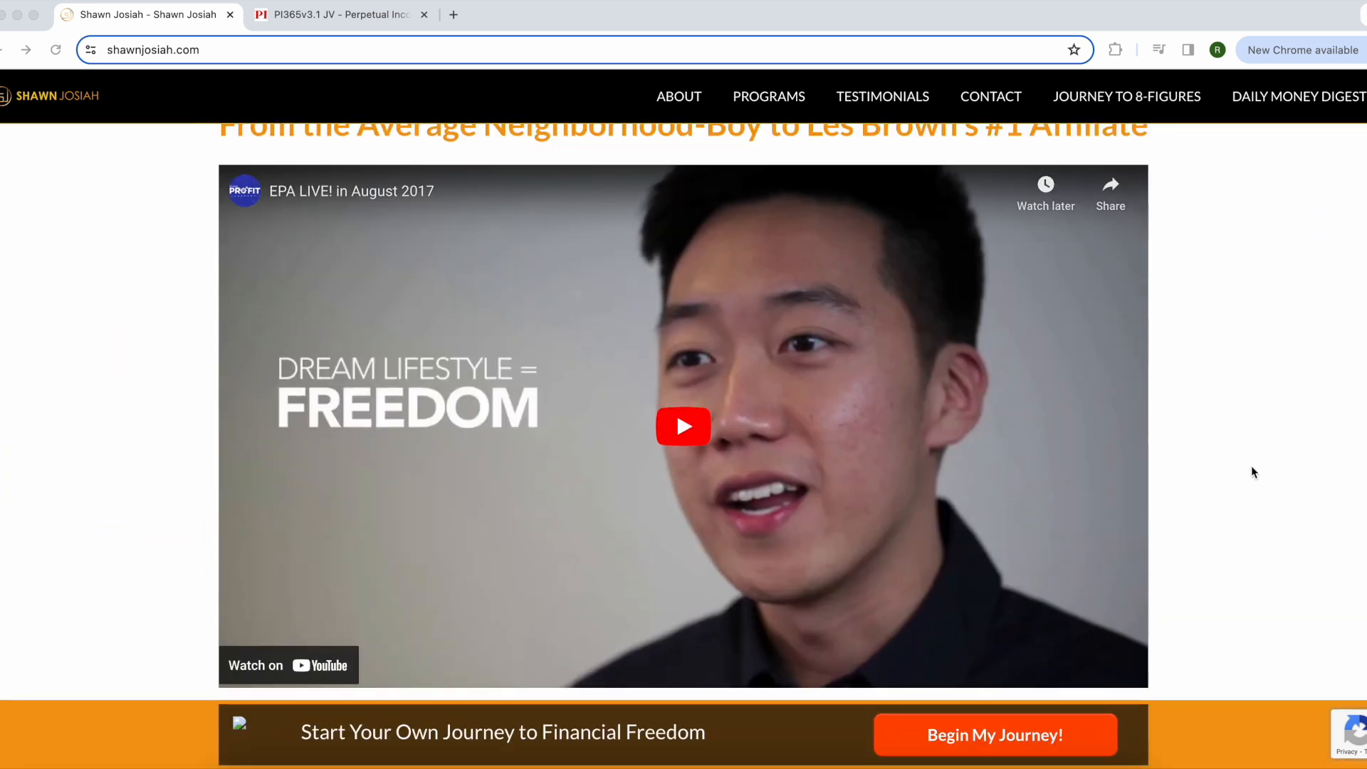
{"action": "mouse_move", "coordinate": [1295, 463]}
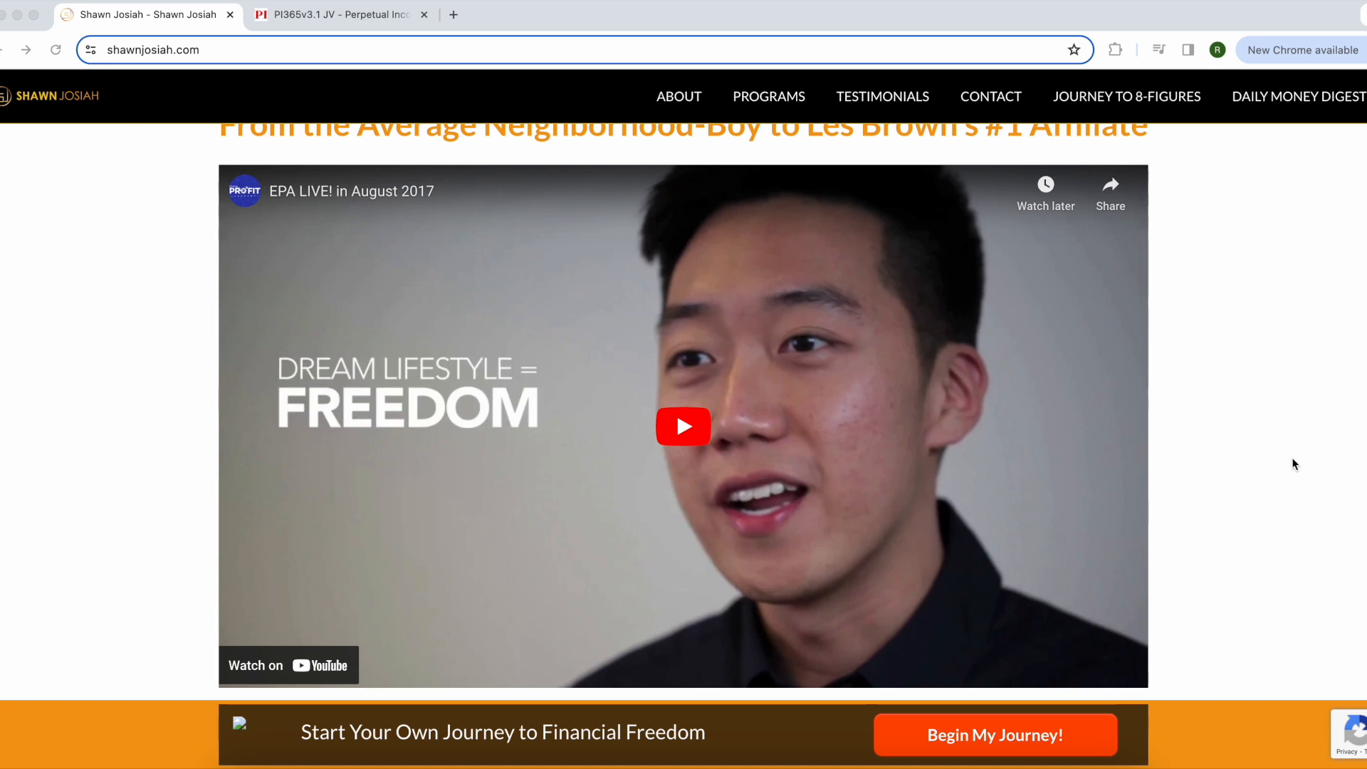
{"action": "mouse_move", "coordinate": [1226, 423]}
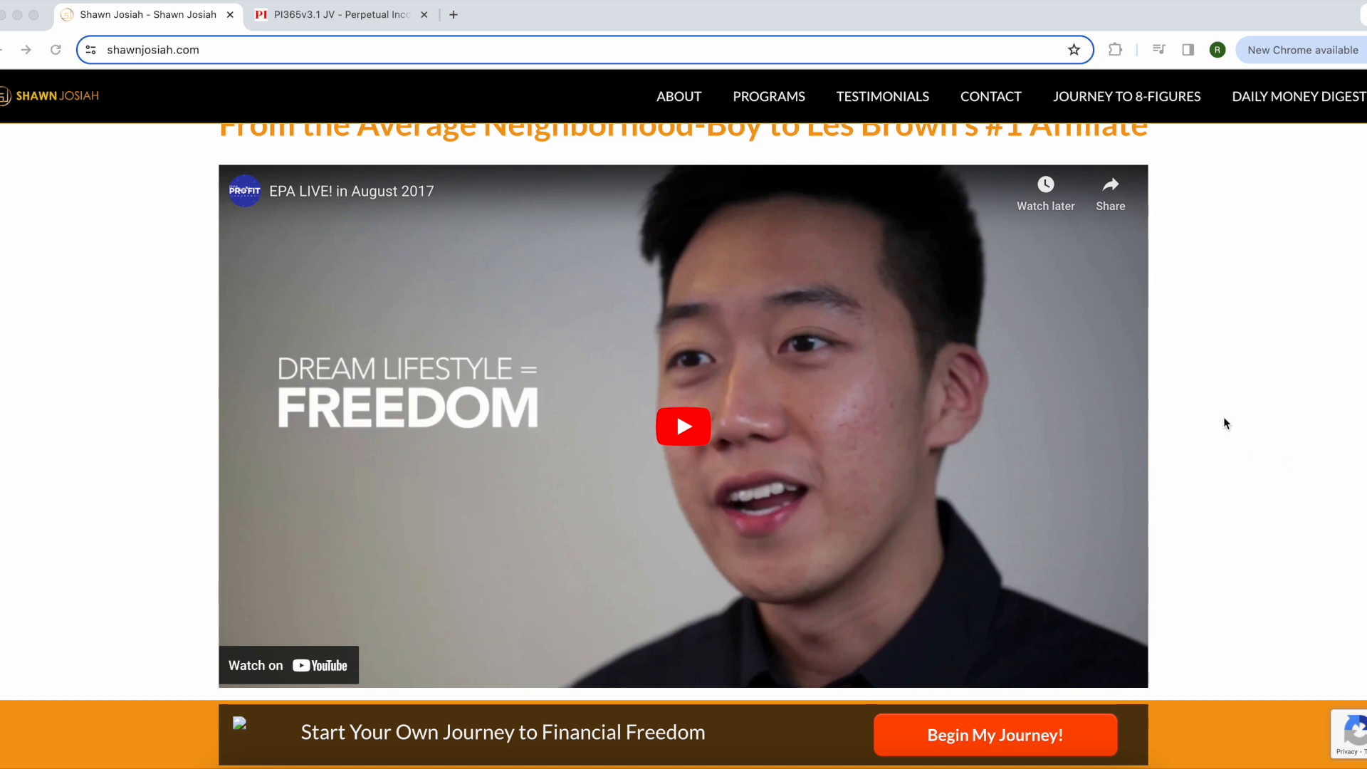
{"action": "left_click", "coordinate": [340, 14]}
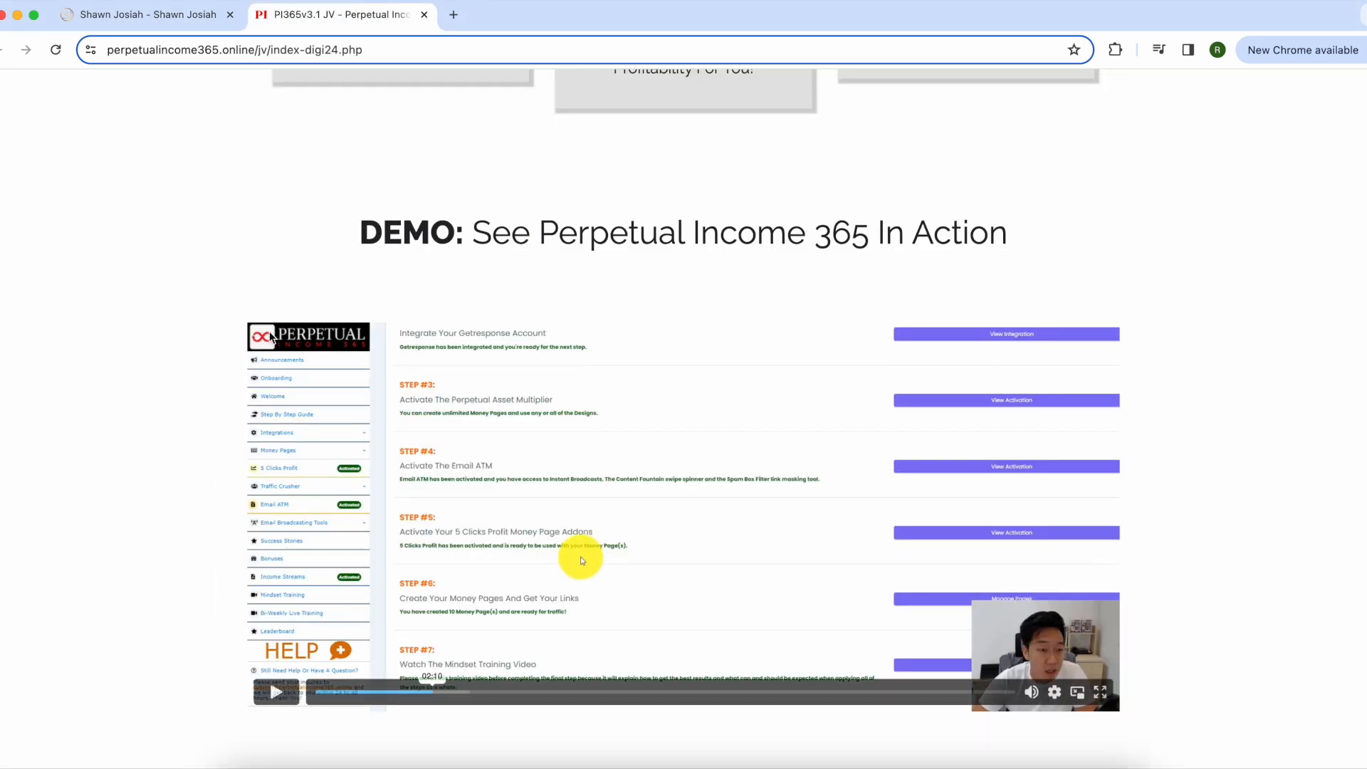
{"action": "scroll", "scroll_direction": "down", "scroll_amount": 3}
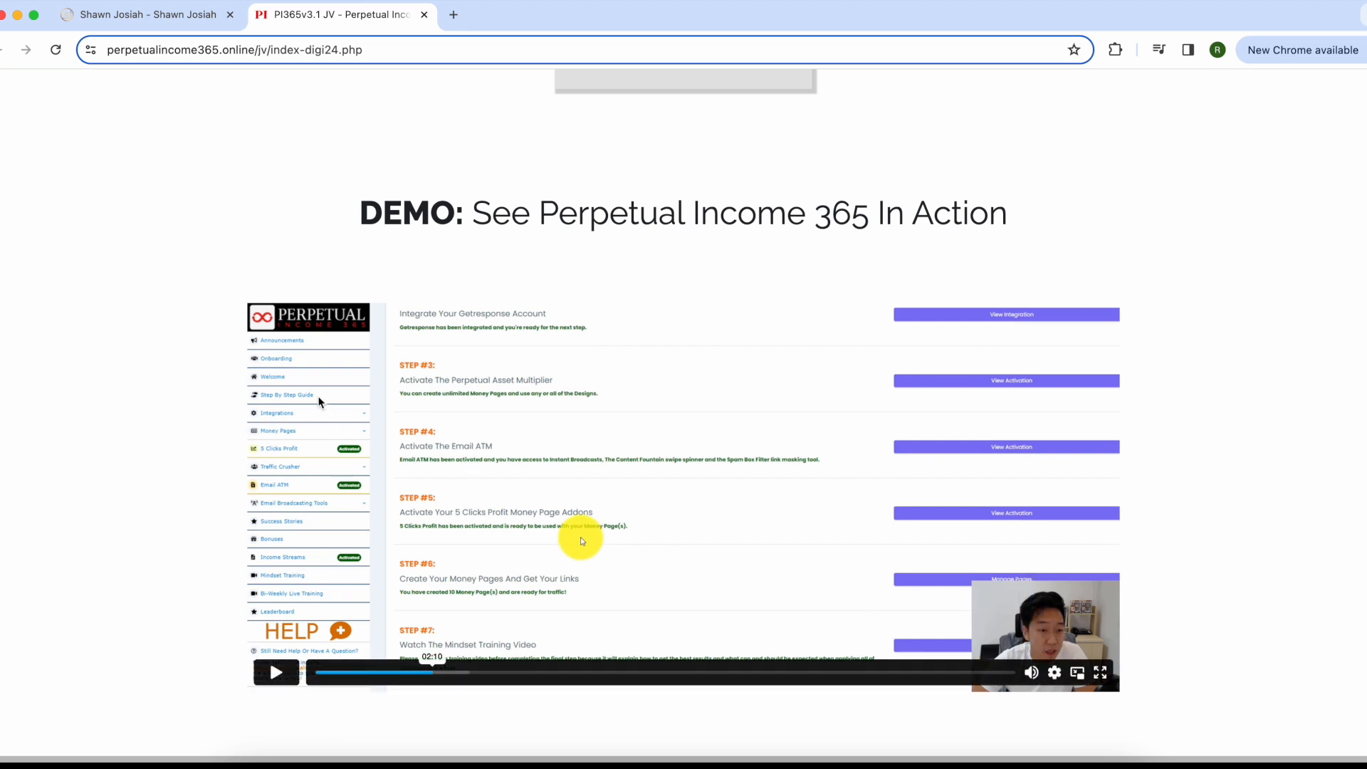
{"action": "mouse_move", "coordinate": [336, 348]}
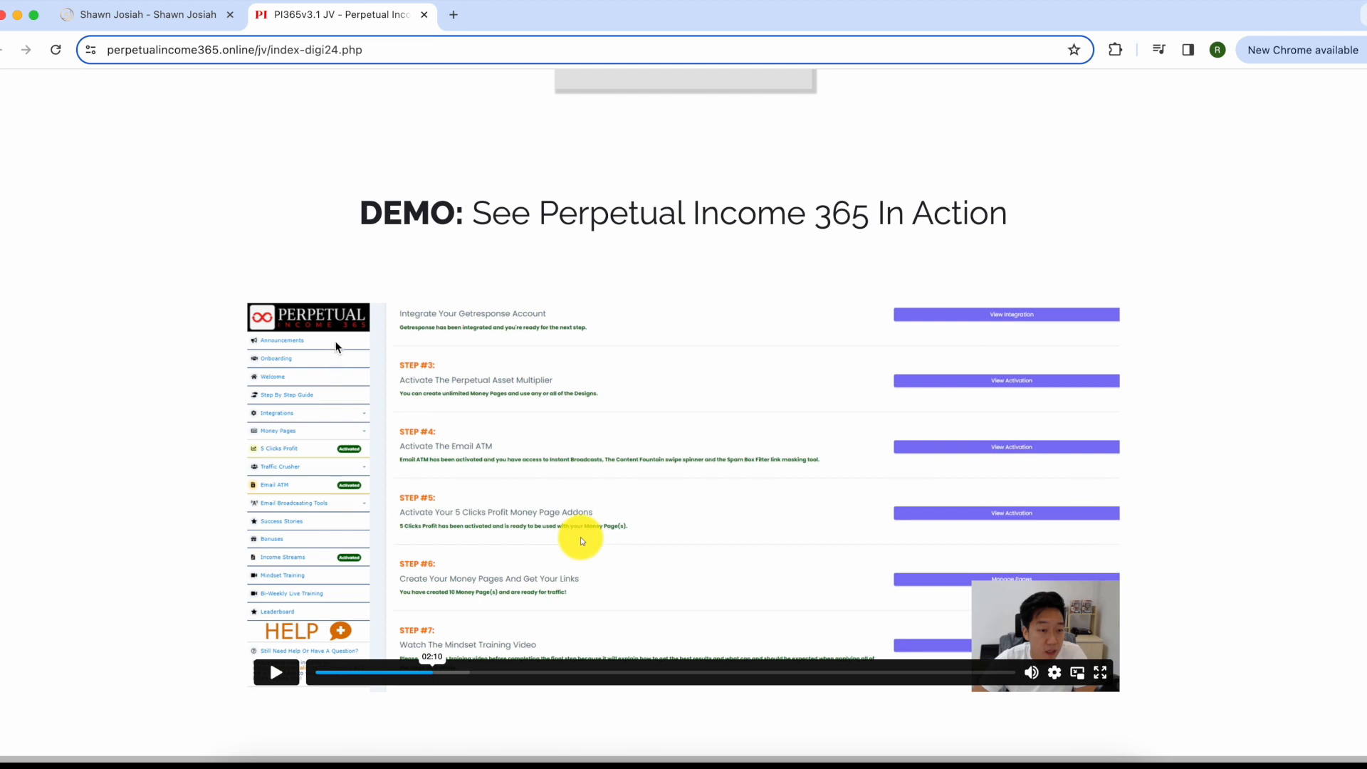
{"action": "mouse_move", "coordinate": [355, 347]}
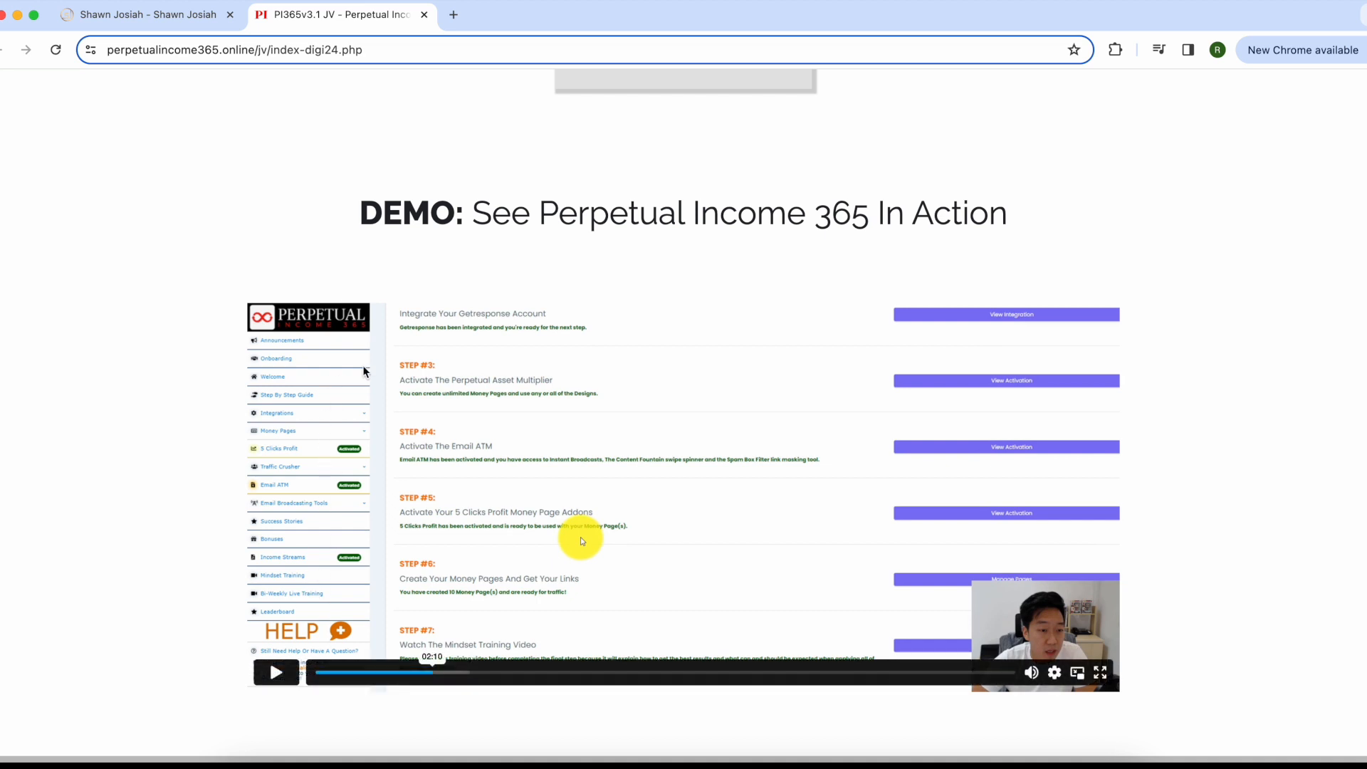
{"action": "mouse_move", "coordinate": [474, 564]}
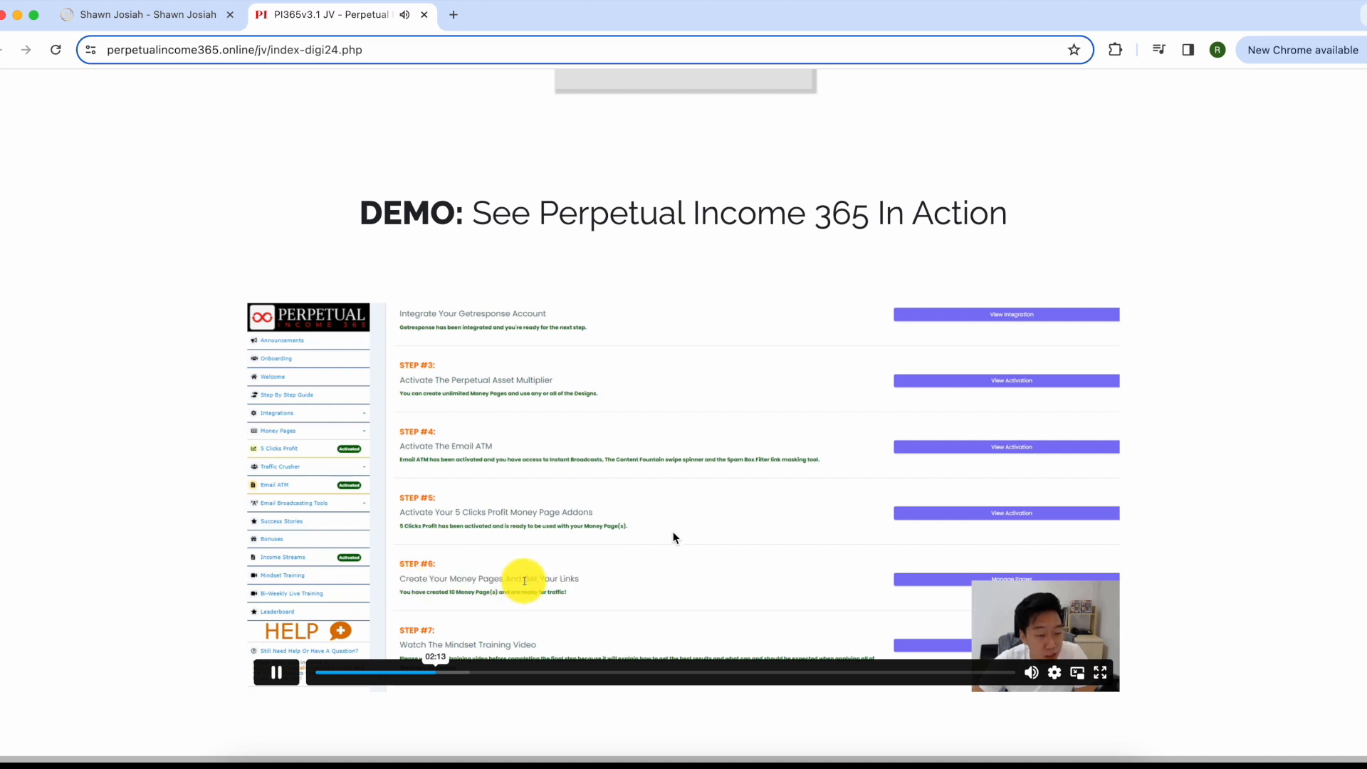
Step: Pause the demo video at the dashboard's Installed Money Pages step
{"action": "left_click", "coordinate": [273, 671]}
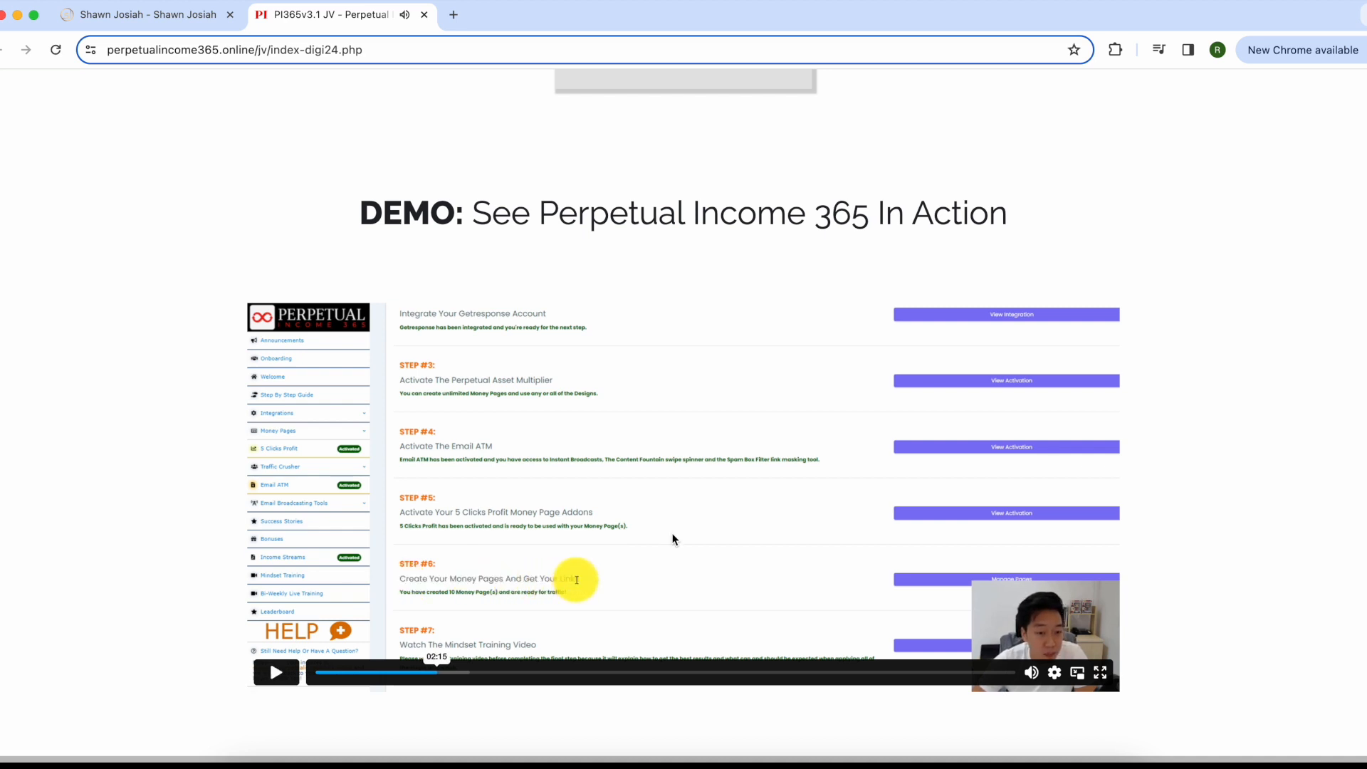
{"action": "mouse_move", "coordinate": [526, 604]}
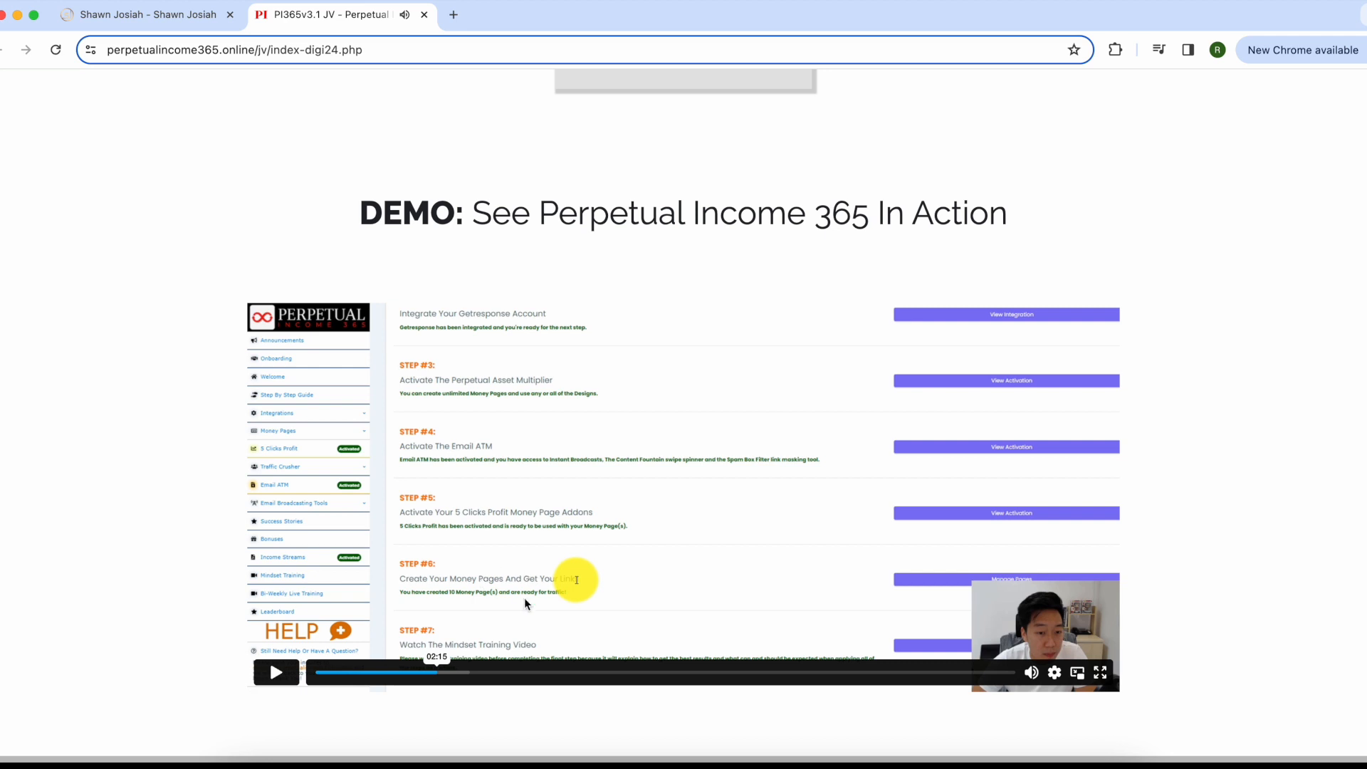
{"action": "mouse_move", "coordinate": [661, 522]}
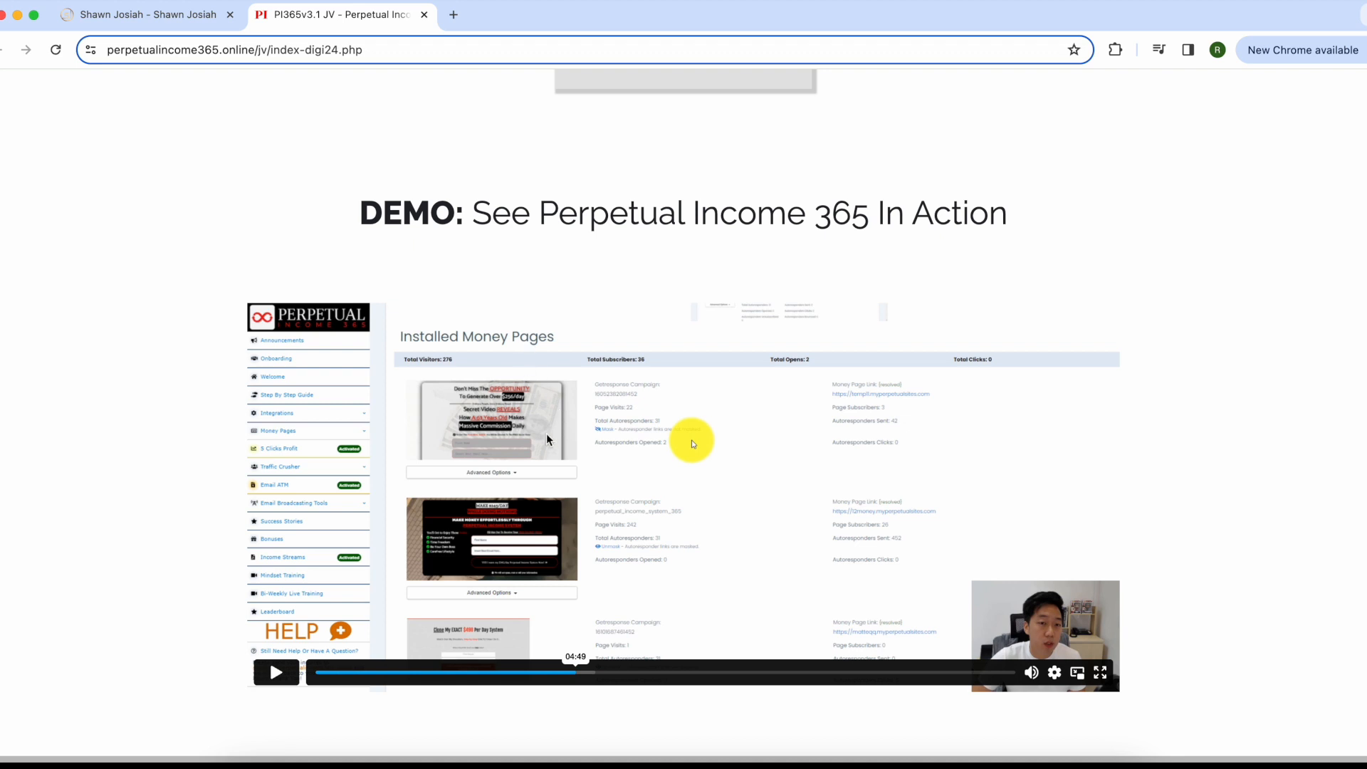
{"action": "mouse_move", "coordinate": [621, 525]}
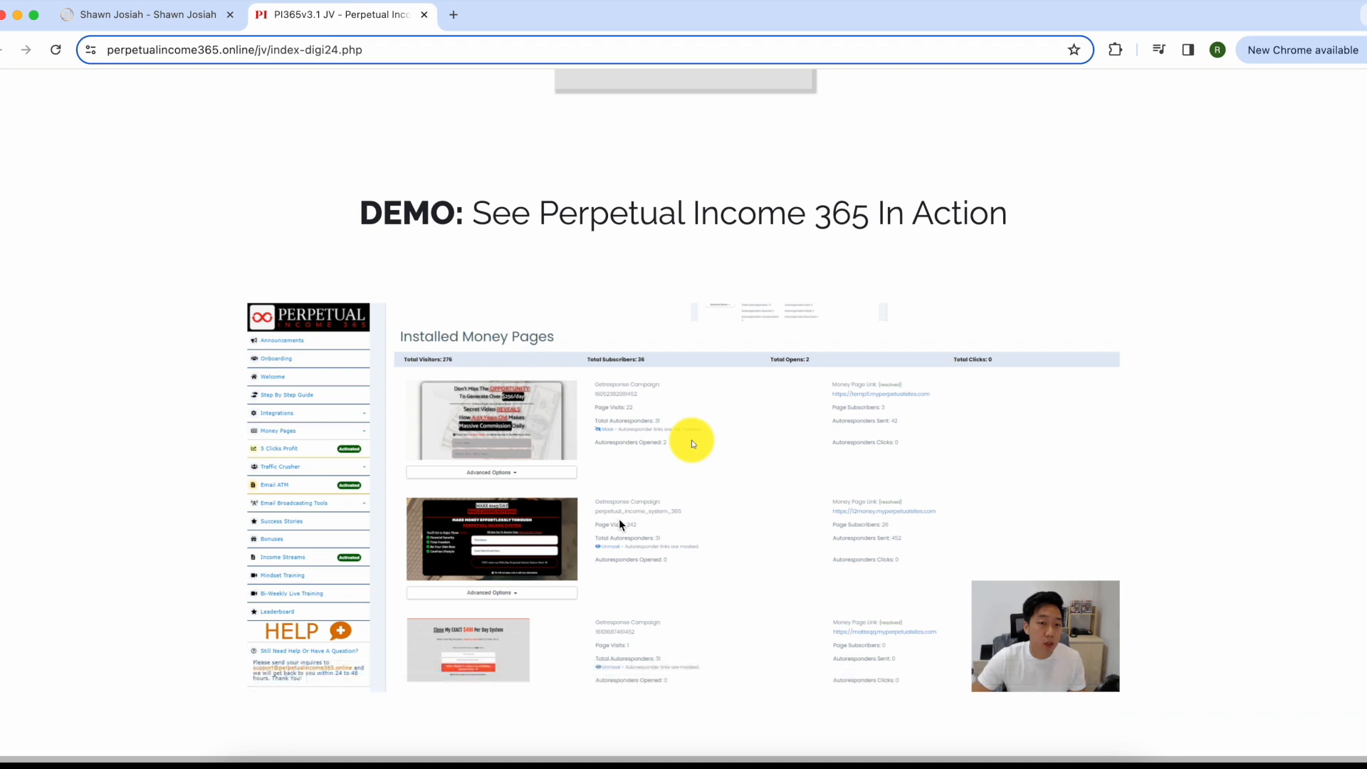
{"action": "mouse_move", "coordinate": [579, 509]}
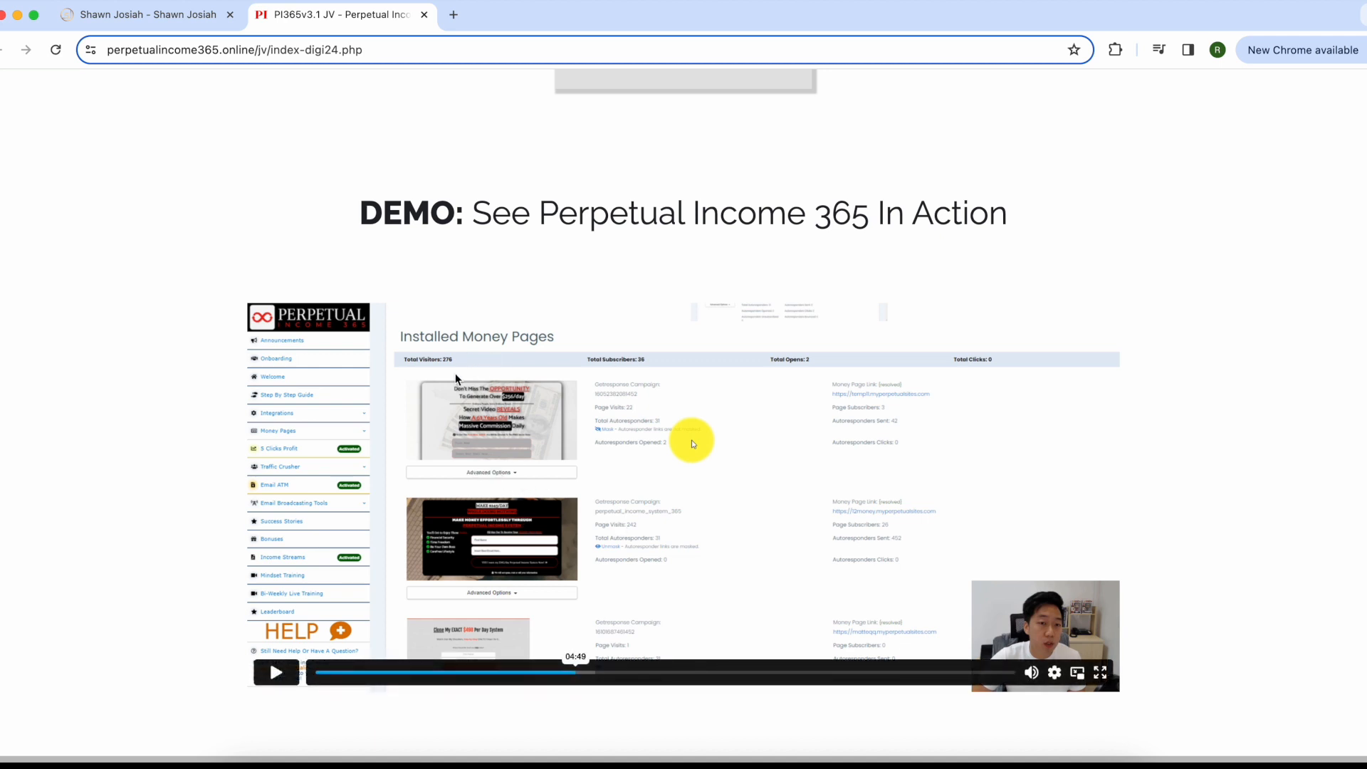
{"action": "mouse_move", "coordinate": [510, 378]}
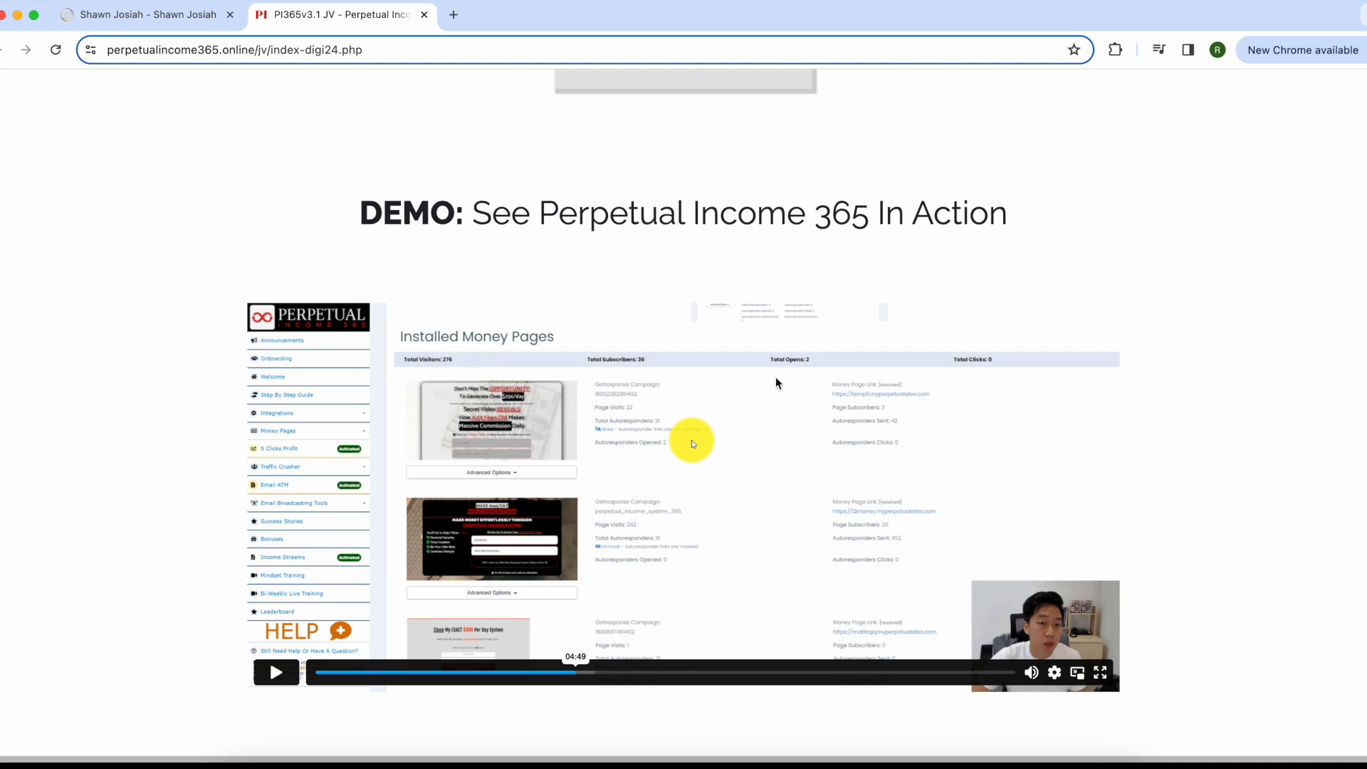
{"action": "mouse_move", "coordinate": [997, 399]}
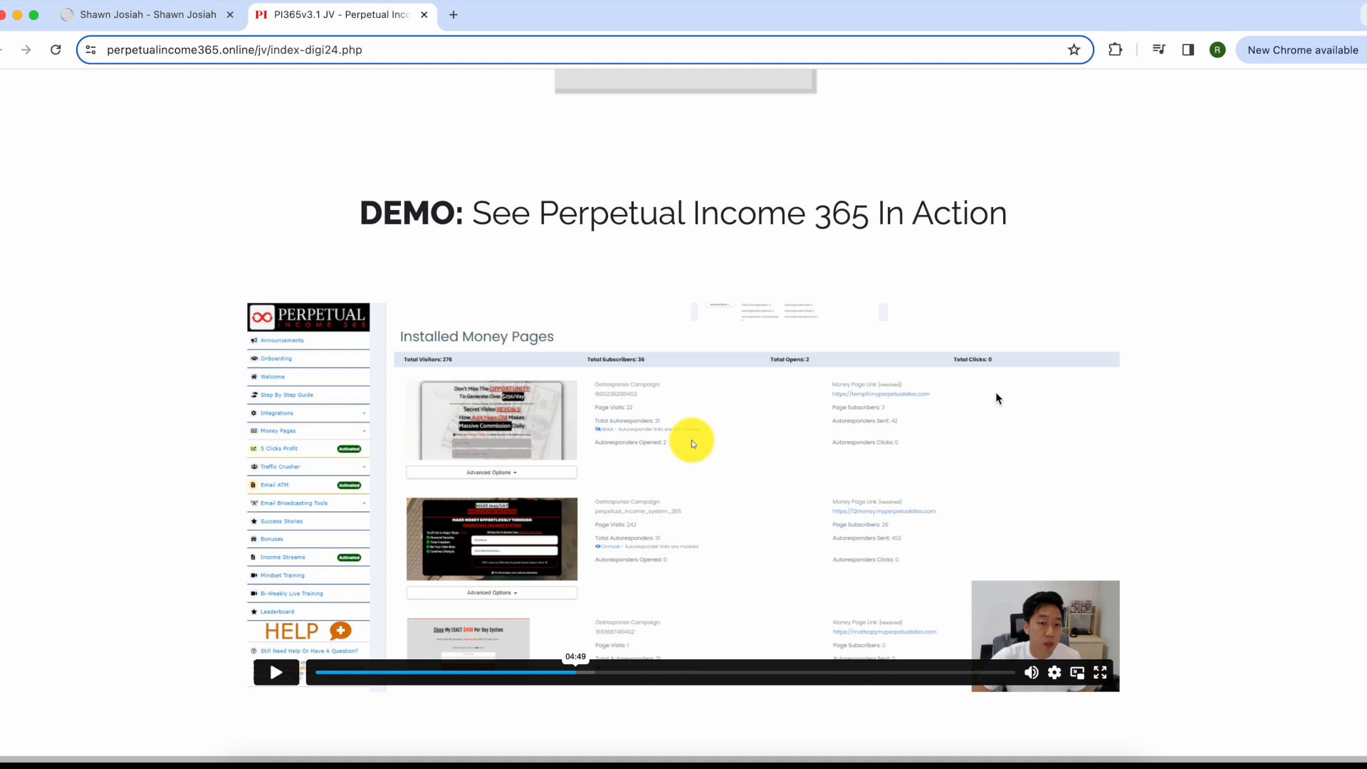
{"action": "mouse_move", "coordinate": [1011, 397]}
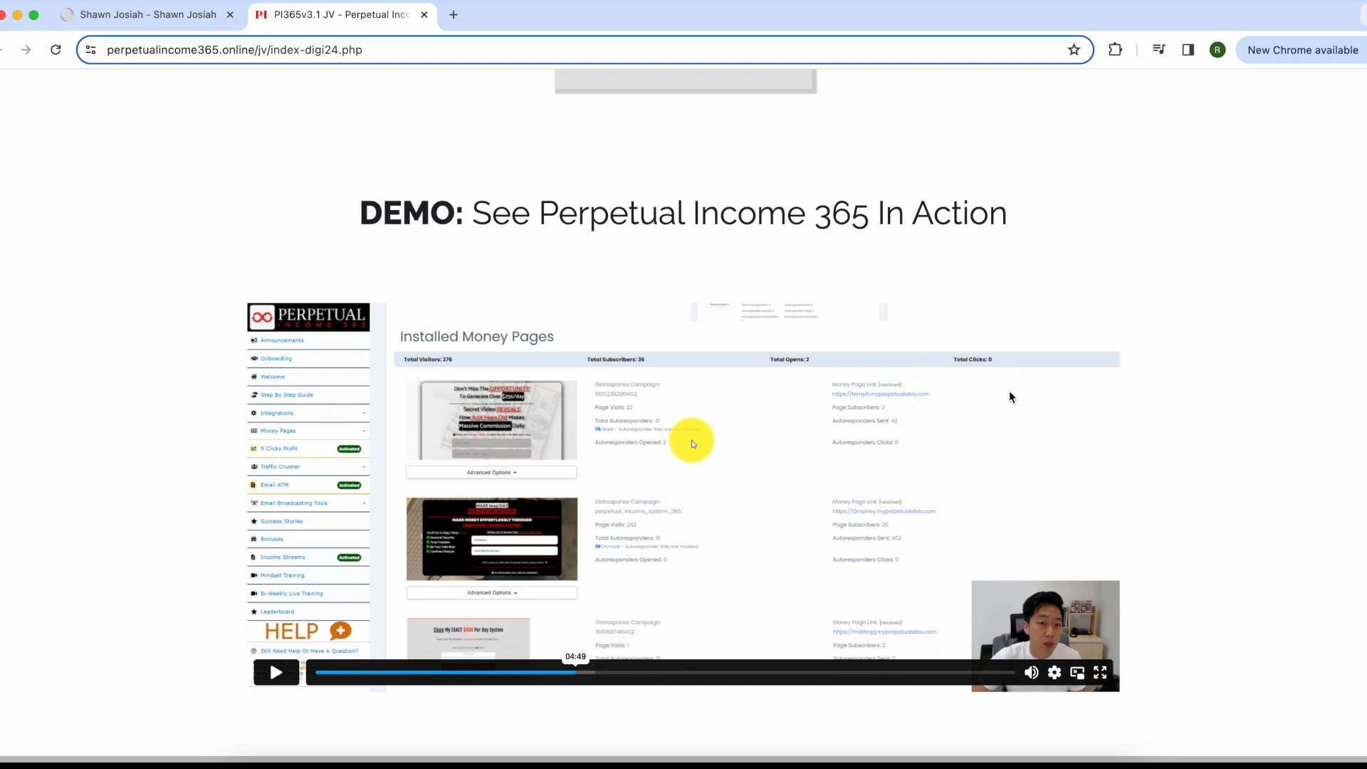
{"action": "mouse_move", "coordinate": [794, 550]}
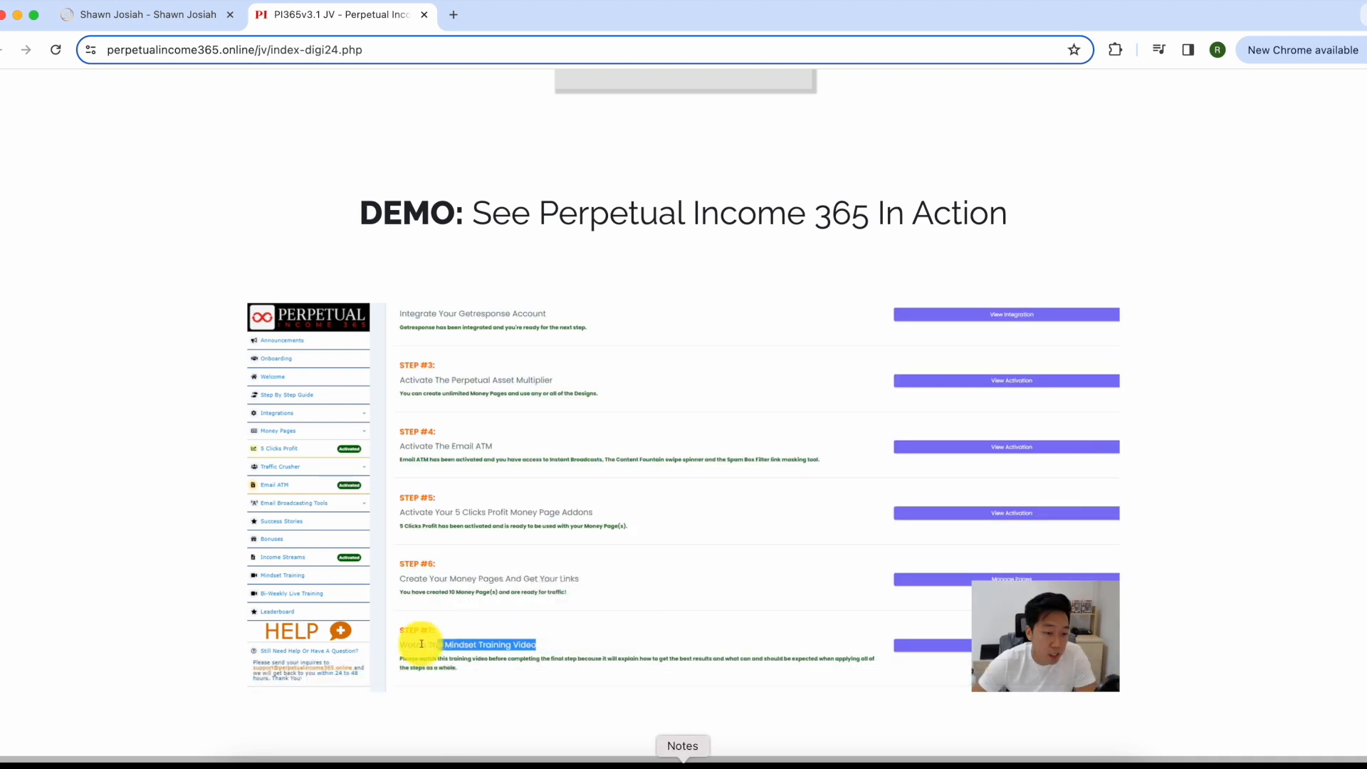
{"action": "mouse_move", "coordinate": [778, 708]}
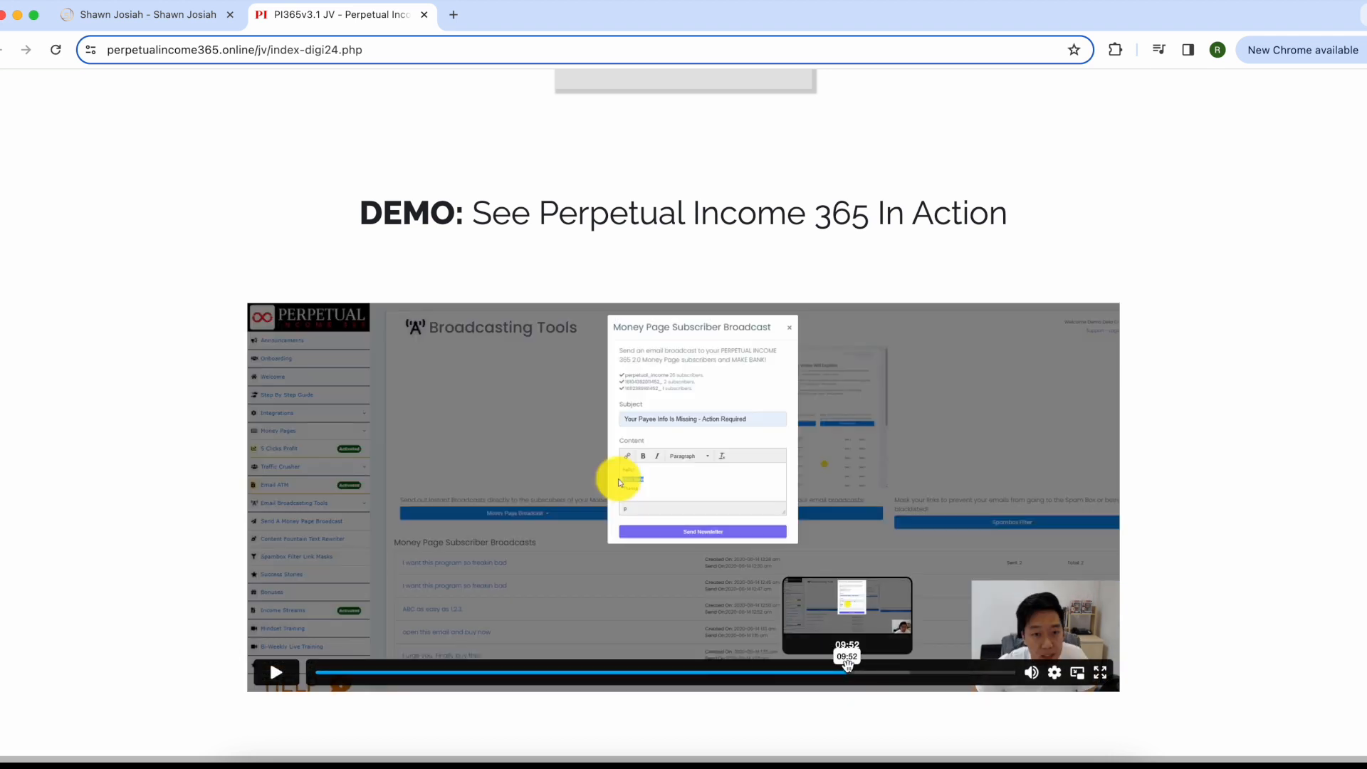
Step: Jump the demo video to about 09:52, the Broadcasting Tools overview
{"action": "left_click", "coordinate": [789, 328]}
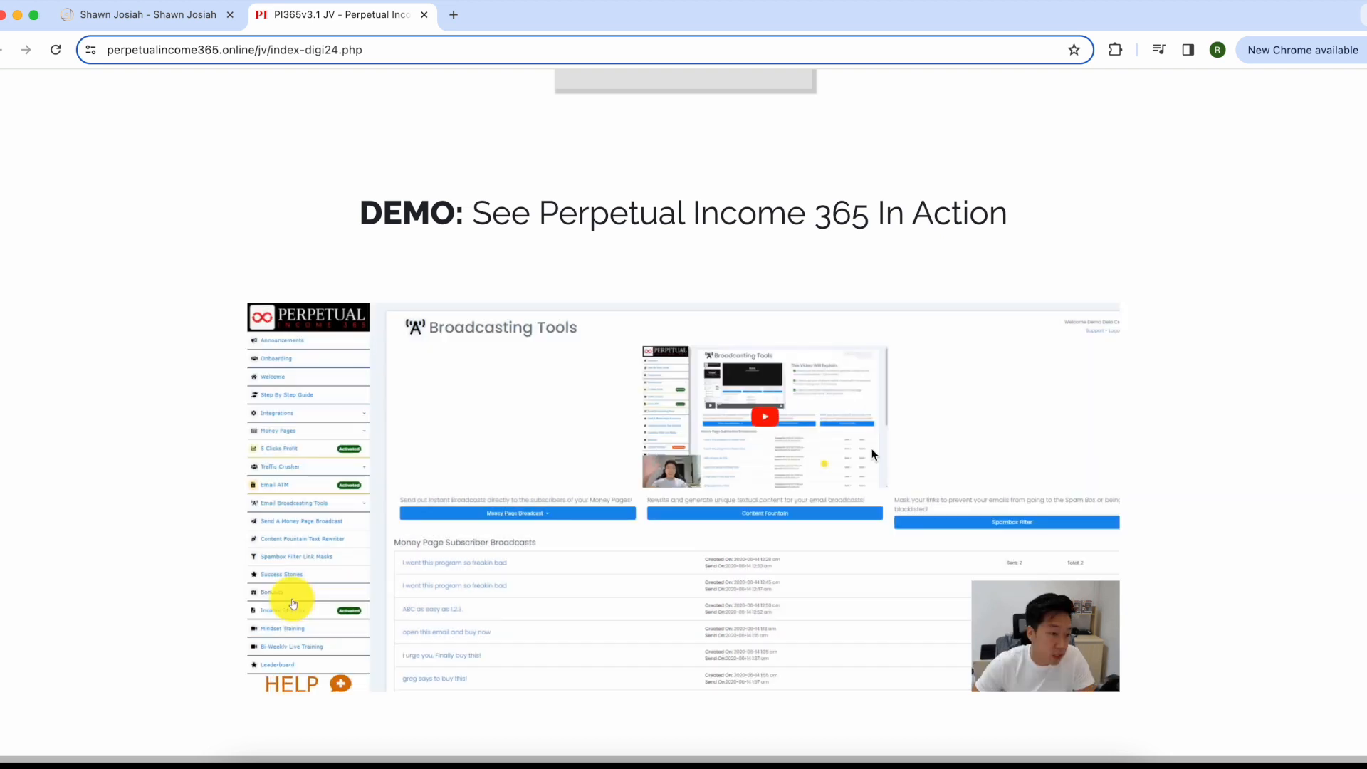